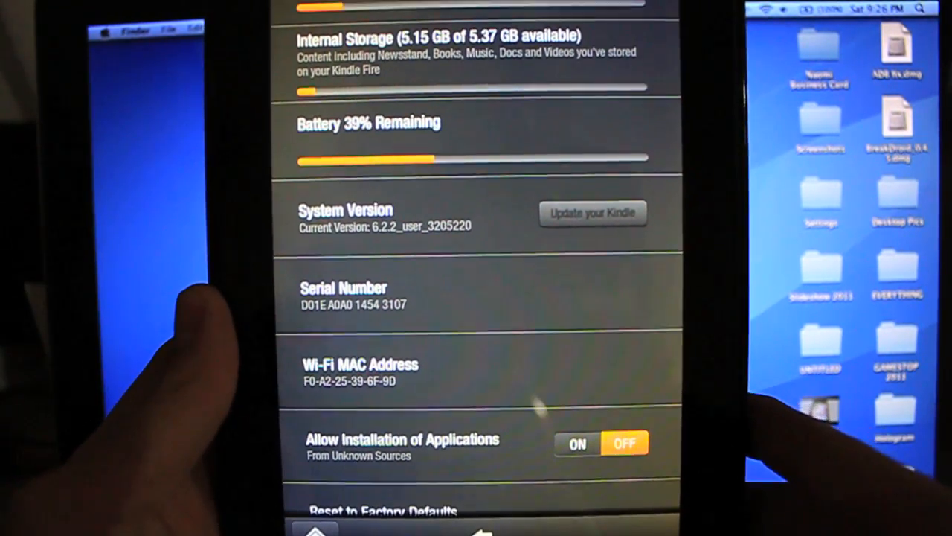
Bring up the BreakDroid Downloads page showing the 0.4.5 Alpha link and scroll through it.
{"action": "scroll", "scroll_direction": "up", "scroll_amount": 3}
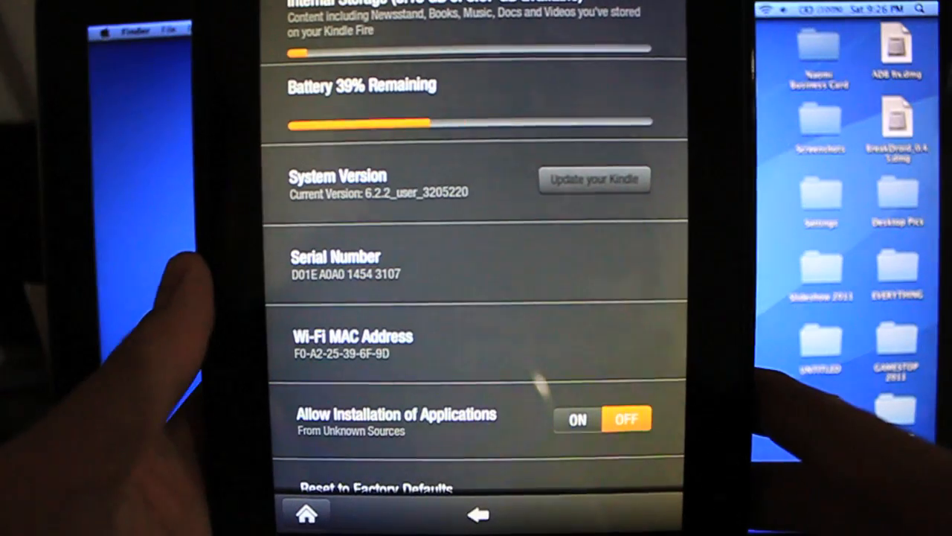
{"action": "scroll", "scroll_direction": "up", "scroll_amount": 3}
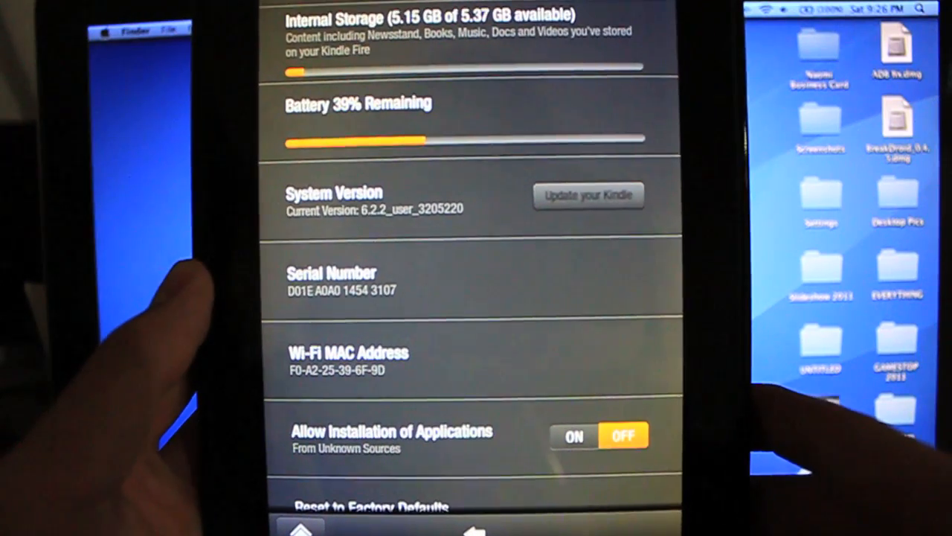
{"action": "scroll", "scroll_direction": "up", "scroll_amount": 3}
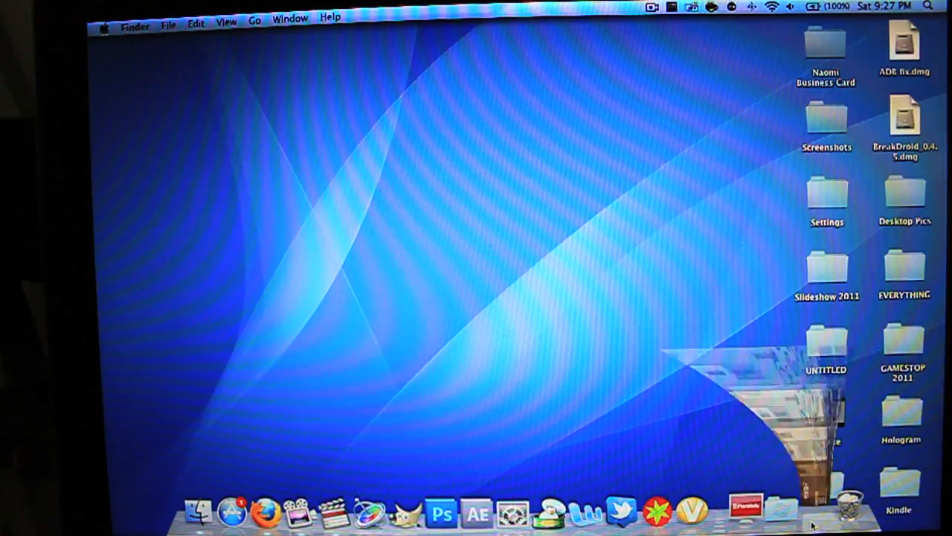
{"action": "left_click", "coordinate": [264, 512]}
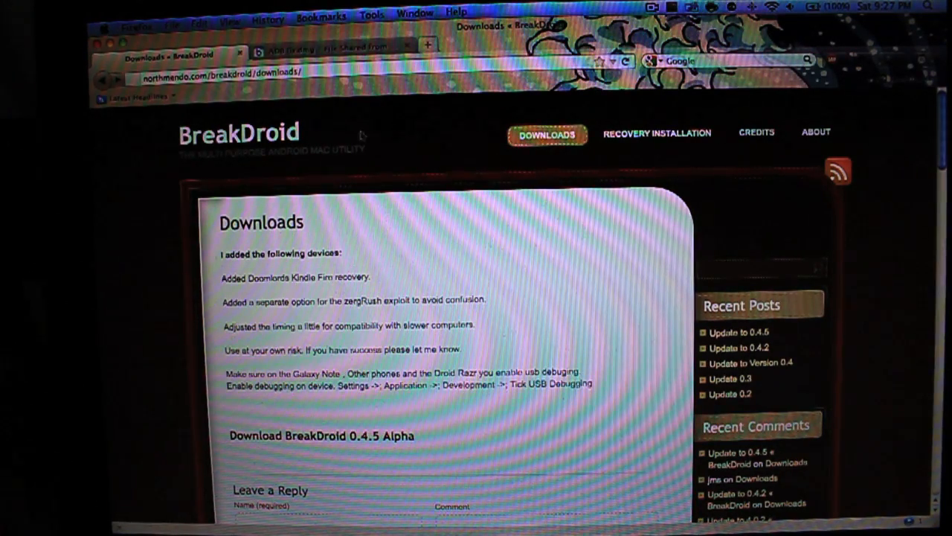
{"action": "mouse_move", "coordinate": [408, 166]}
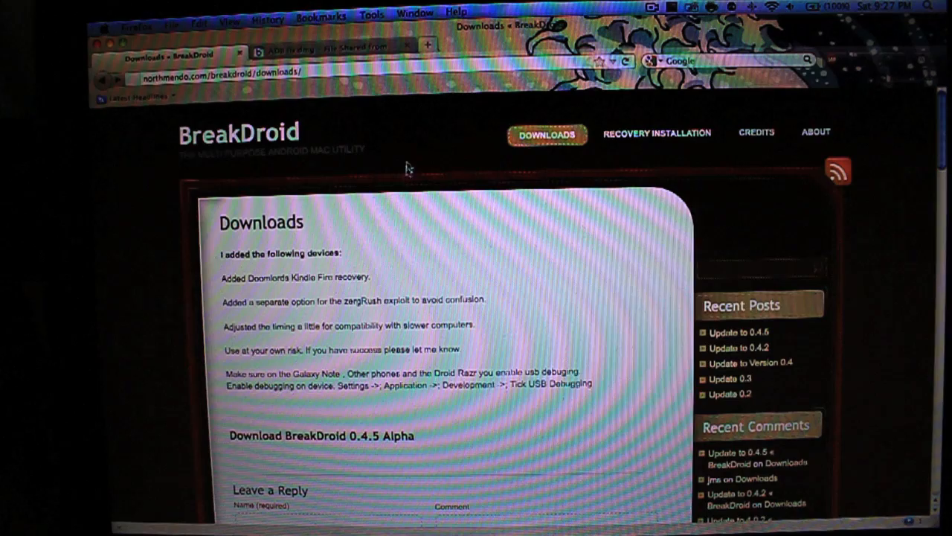
{"action": "scroll", "scroll_direction": "down", "scroll_amount": 3}
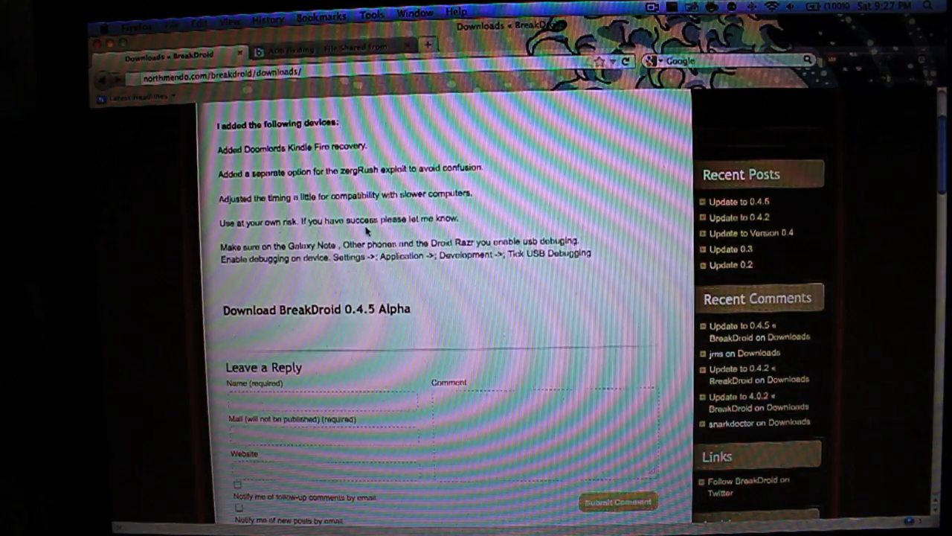
{"action": "scroll", "scroll_direction": "down", "scroll_amount": 3}
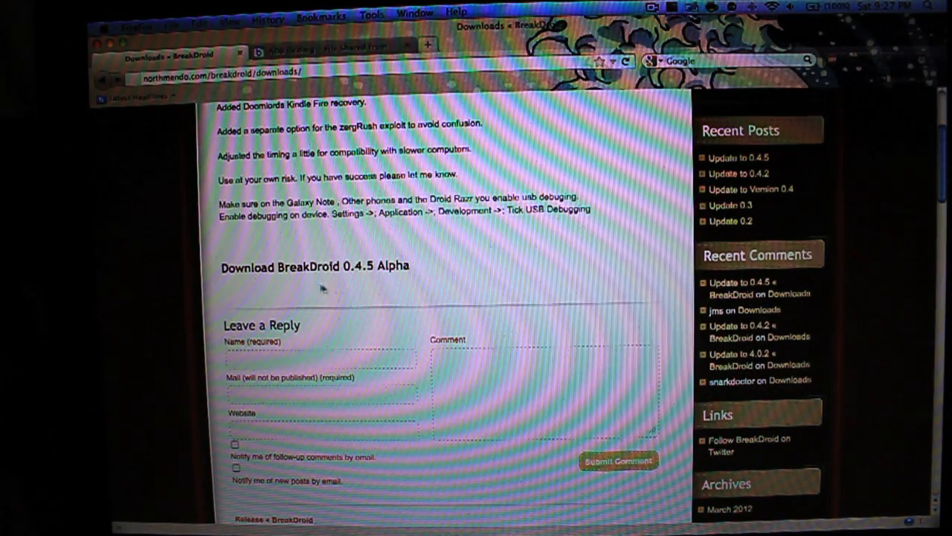
{"action": "scroll", "scroll_direction": "up", "scroll_amount": 3}
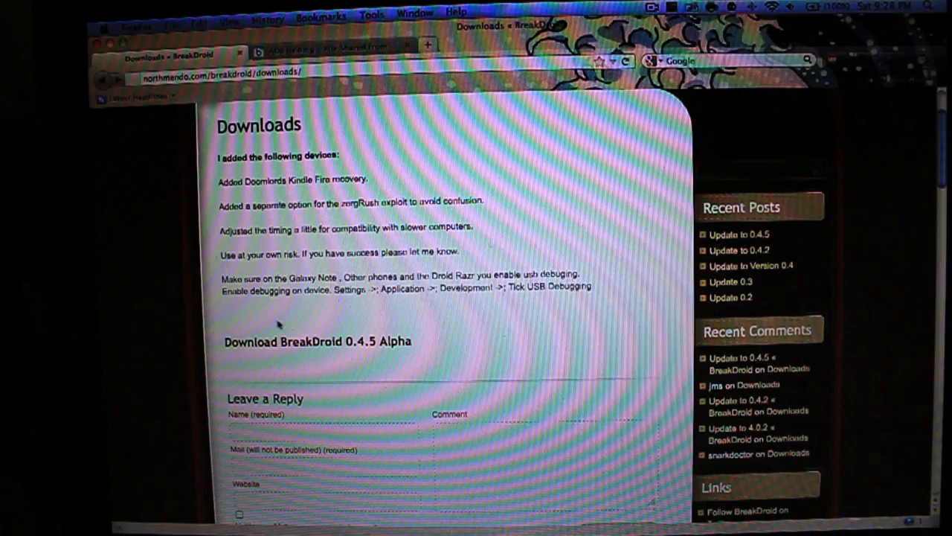
{"action": "scroll", "scroll_direction": "up", "scroll_amount": 3}
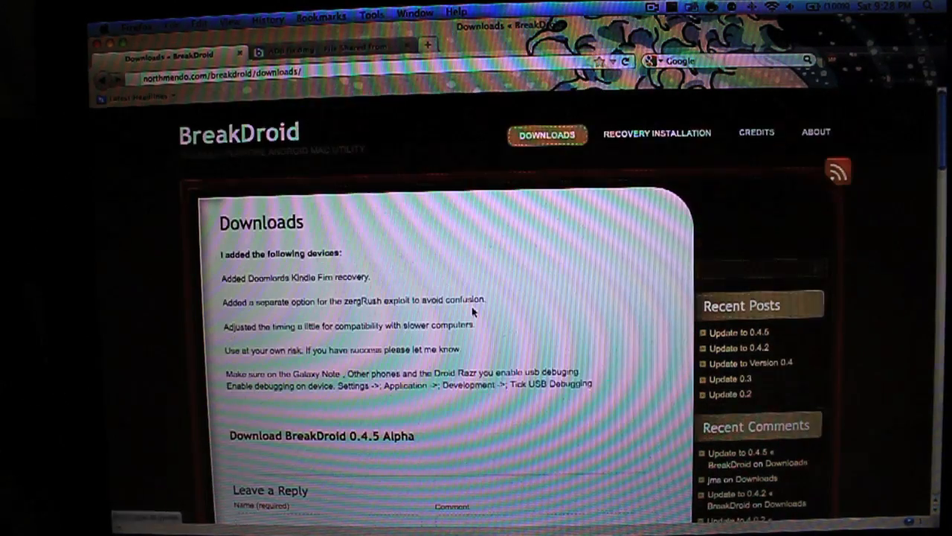
{"action": "left_click", "coordinate": [755, 131]}
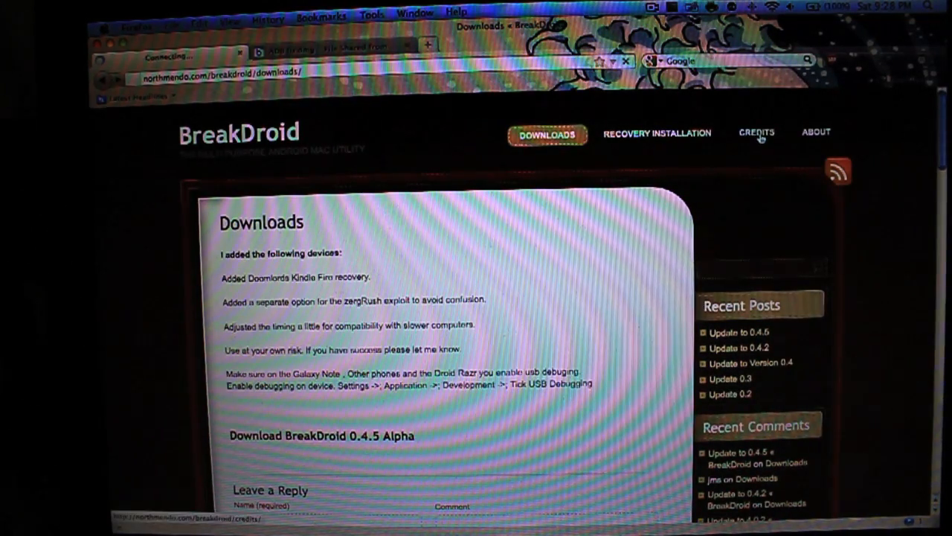
{"action": "left_click", "coordinate": [756, 133]}
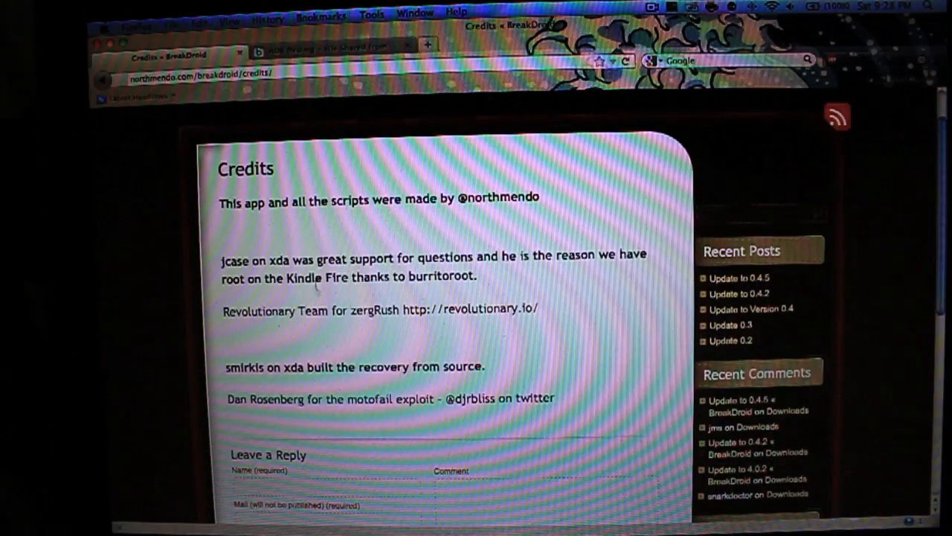
{"action": "scroll", "scroll_direction": "down", "scroll_amount": 3}
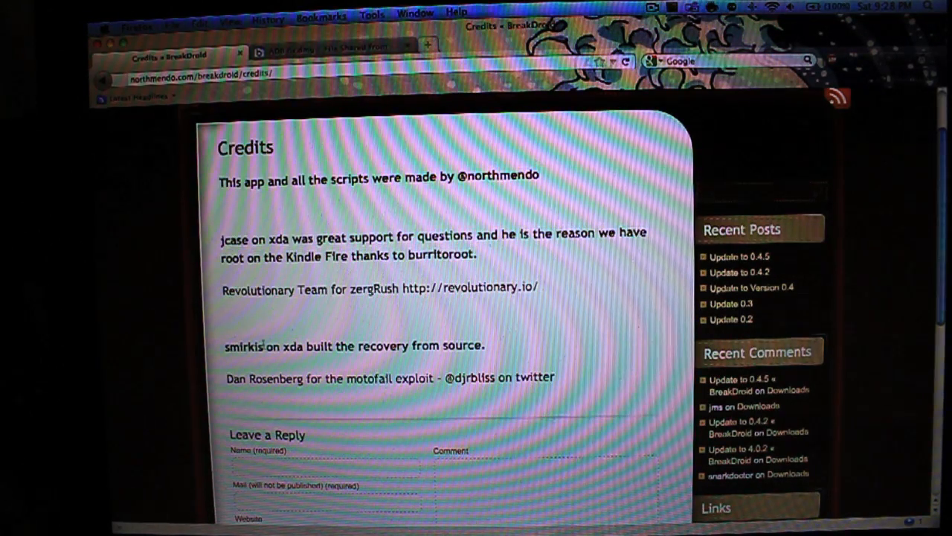
{"action": "scroll", "scroll_direction": "up", "scroll_amount": 3}
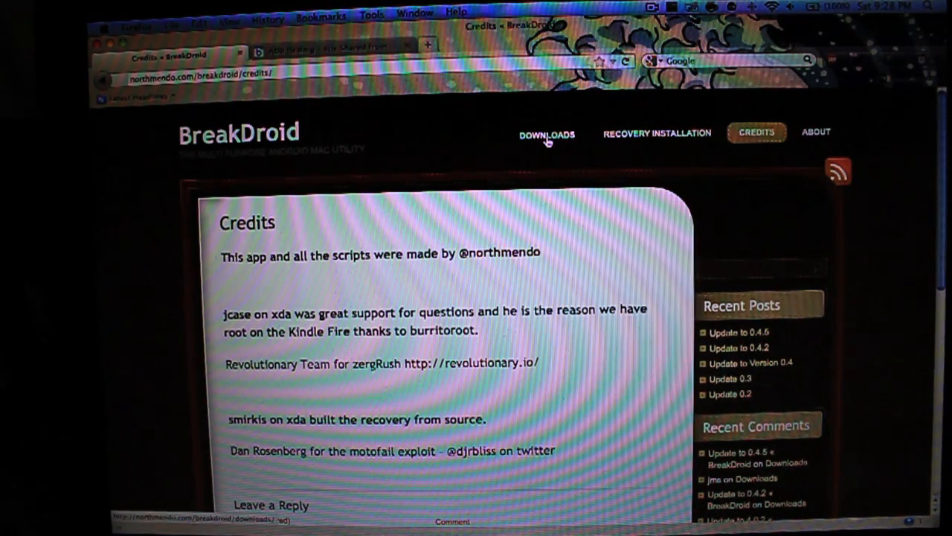
From the Downloads page, download BreakDroid 0.4.5 Alpha and save BreakDroid_0.4.5.dmg.
{"action": "left_click", "coordinate": [547, 134]}
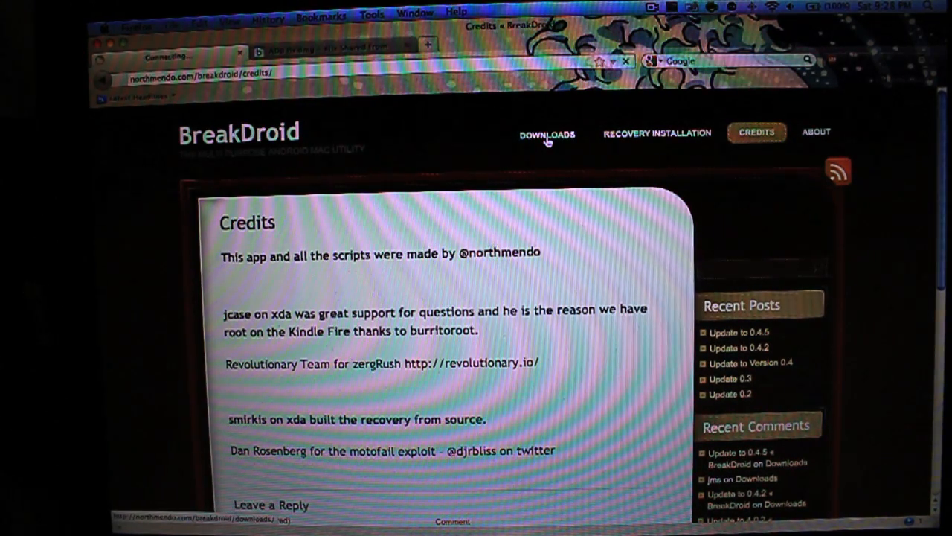
{"action": "left_click", "coordinate": [547, 134]}
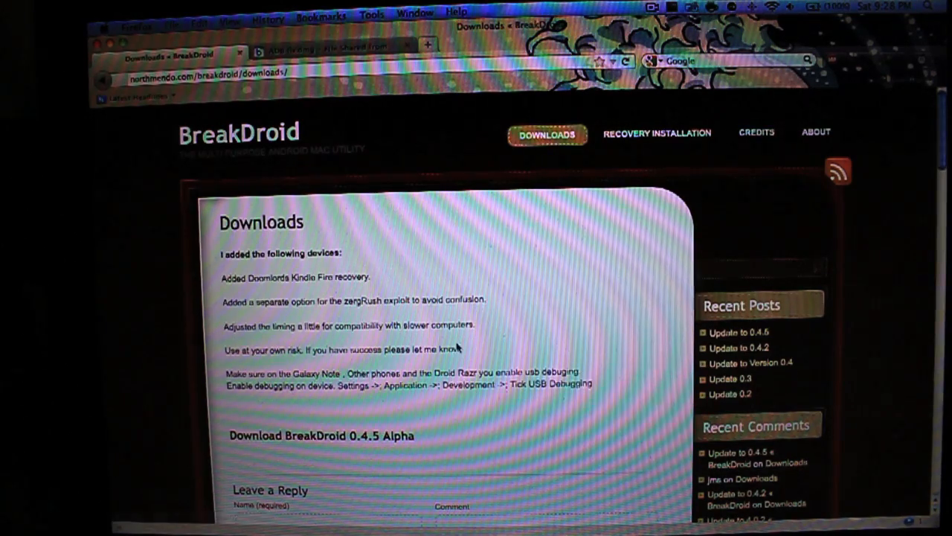
{"action": "mouse_move", "coordinate": [497, 259]}
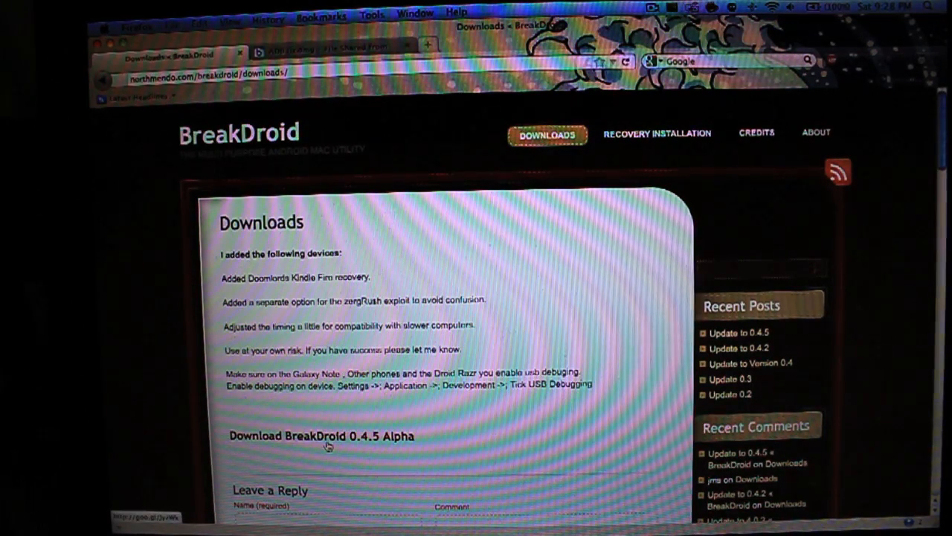
{"action": "left_click", "coordinate": [322, 436]}
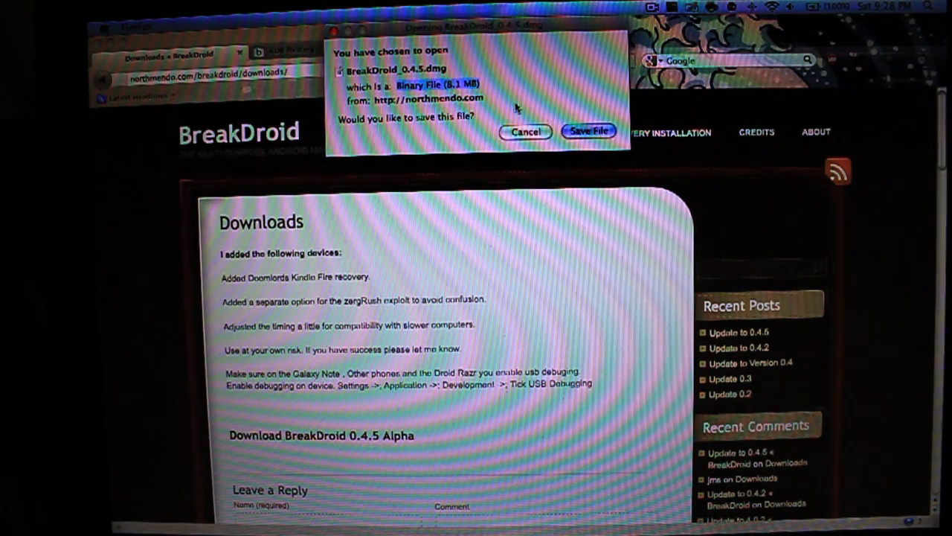
{"action": "left_click", "coordinate": [589, 131]}
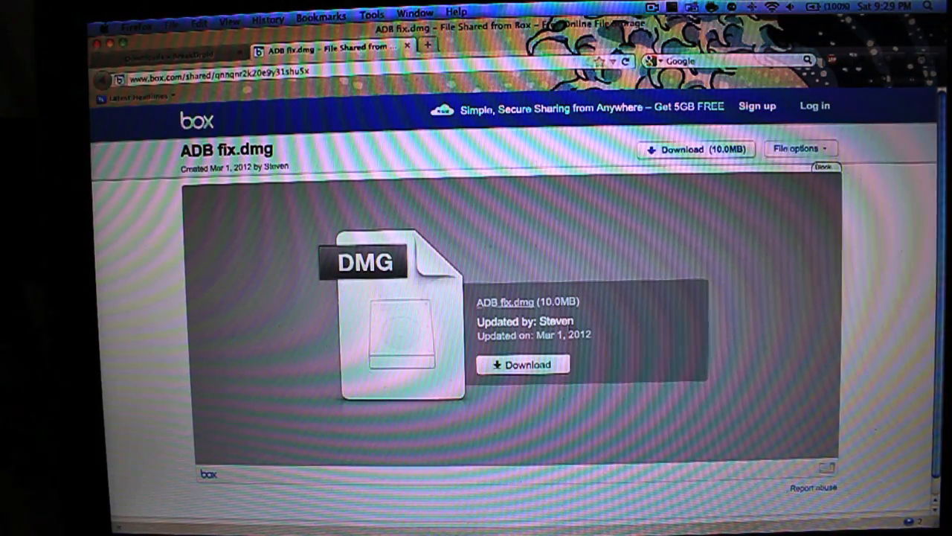
Download ADB fix.dmg from its Box sharing page.
{"action": "left_click", "coordinate": [524, 363]}
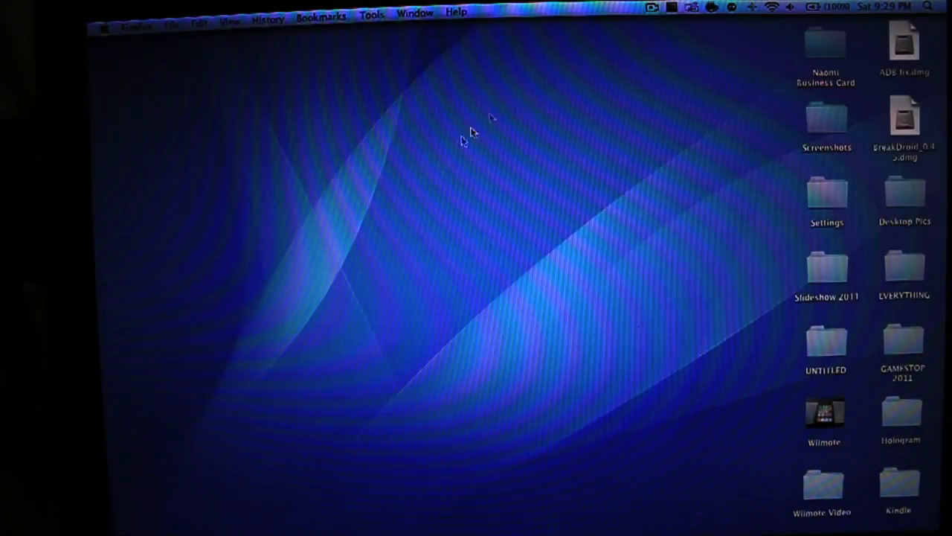
Mount BreakDroid_0.4.5.dmg from the desktop and show its contents in Finder.
{"action": "left_click_drag", "start_coordinate": [905, 116], "coordinate": [494, 146]}
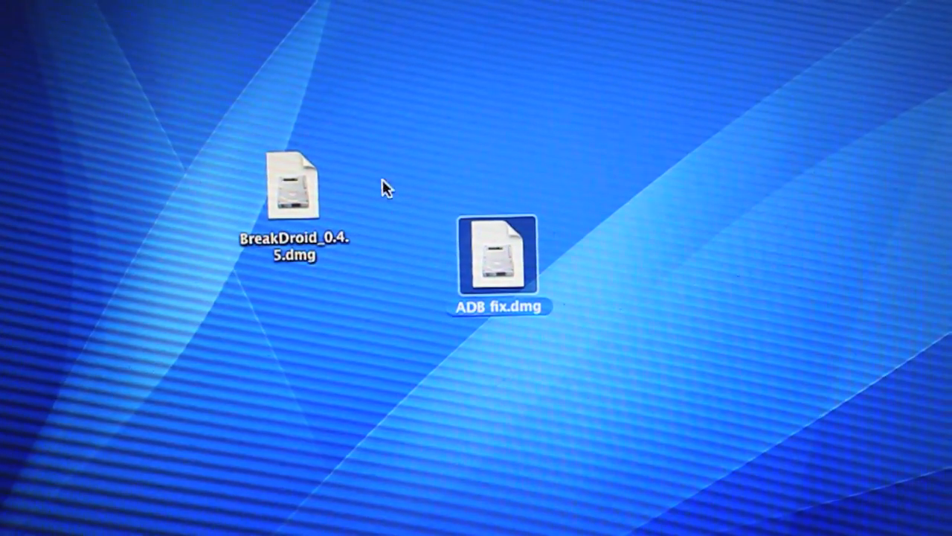
{"action": "left_click", "coordinate": [293, 186]}
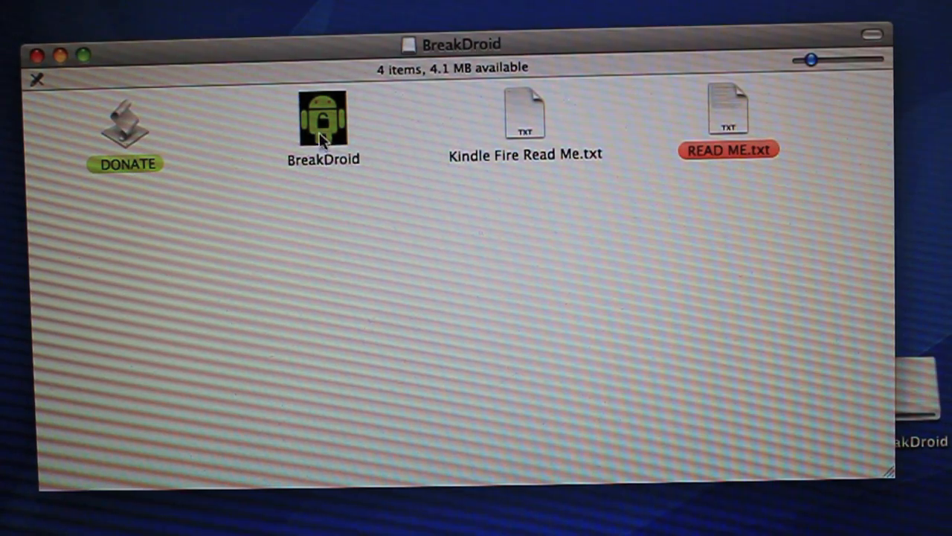
Launch the BreakDroid app so Terminal runs BreakDroid.sh and shows its 12-option menu.
{"action": "double_click", "coordinate": [323, 119]}
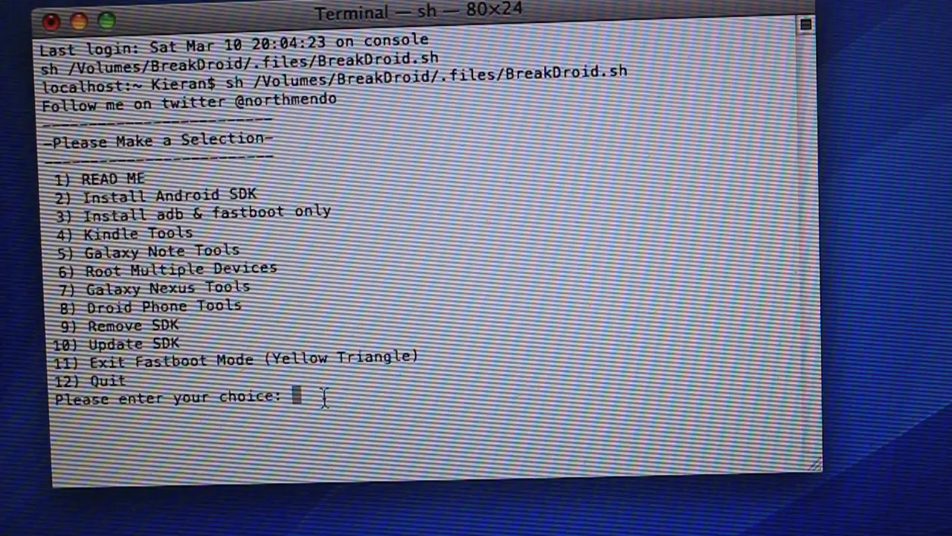
Choose option 3, adb and fastboot only, bringing up the ADB installation menu.
{"action": "type", "text": "3"}
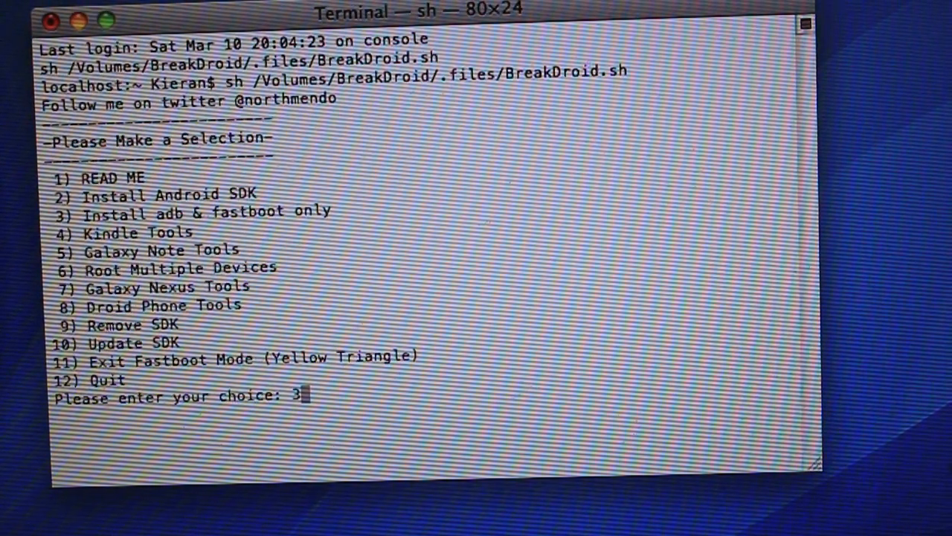
{"action": "key", "text": "Return"}
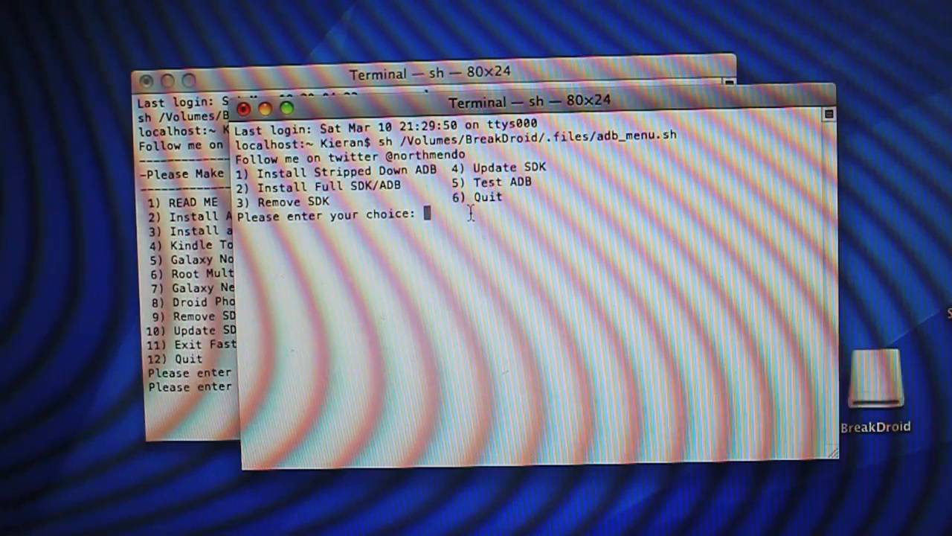
Choose option 1 to install the stripped-down ADB into the Home folder.
{"action": "type", "text": "1"}
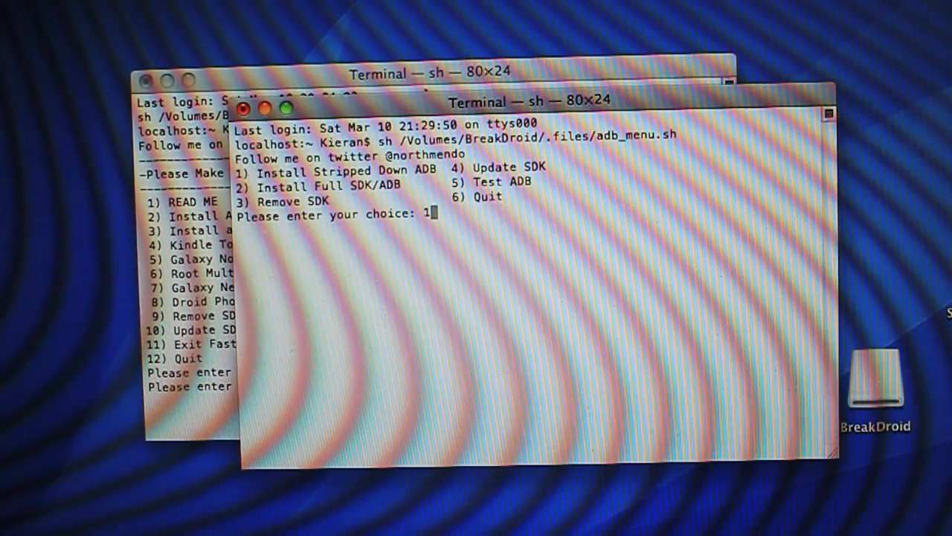
{"action": "key", "text": "Return"}
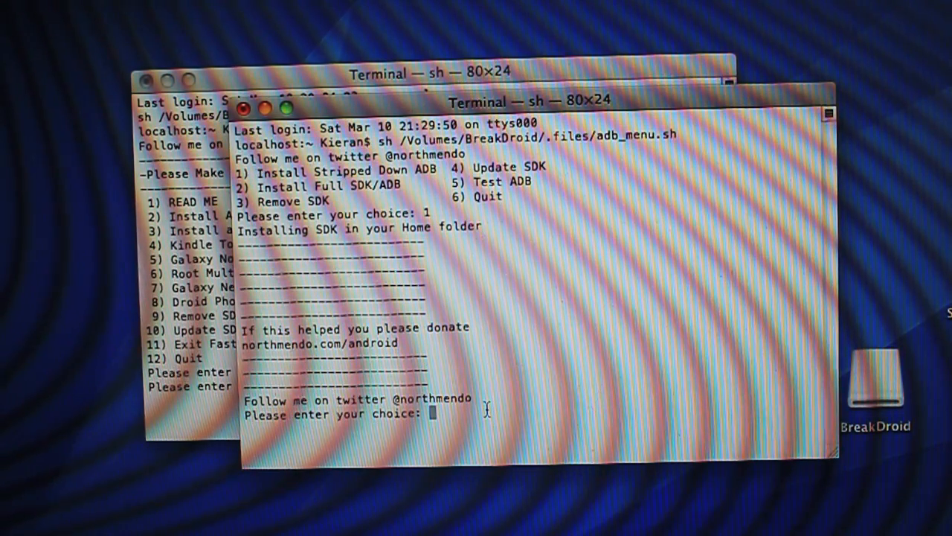
Choose option 5 to run the ADB test.
{"action": "type", "text": "5"}
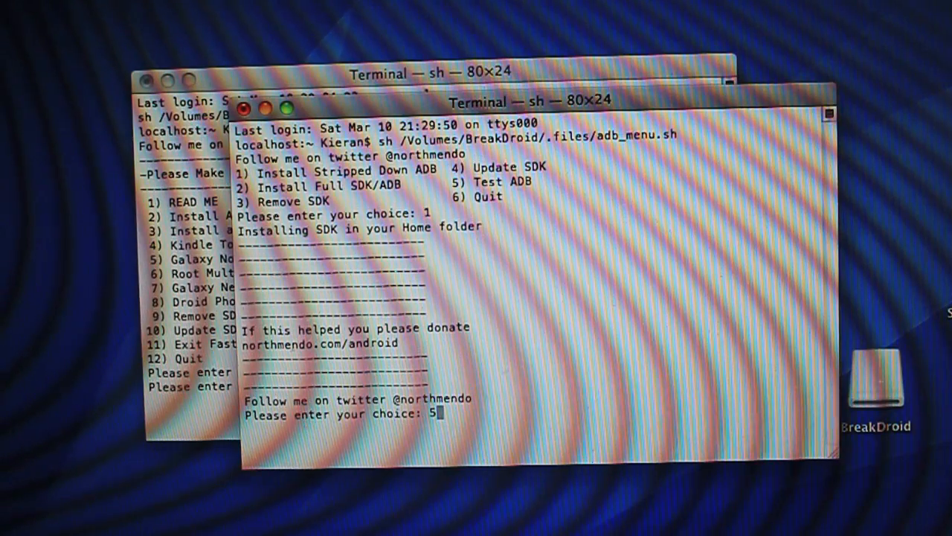
{"action": "key", "text": "Return"}
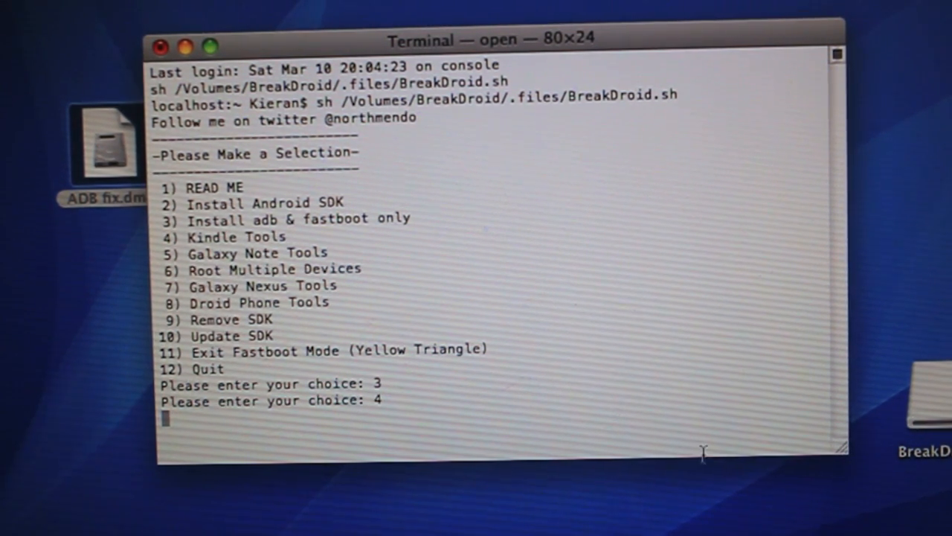
{"action": "mouse_move", "coordinate": [759, 296]}
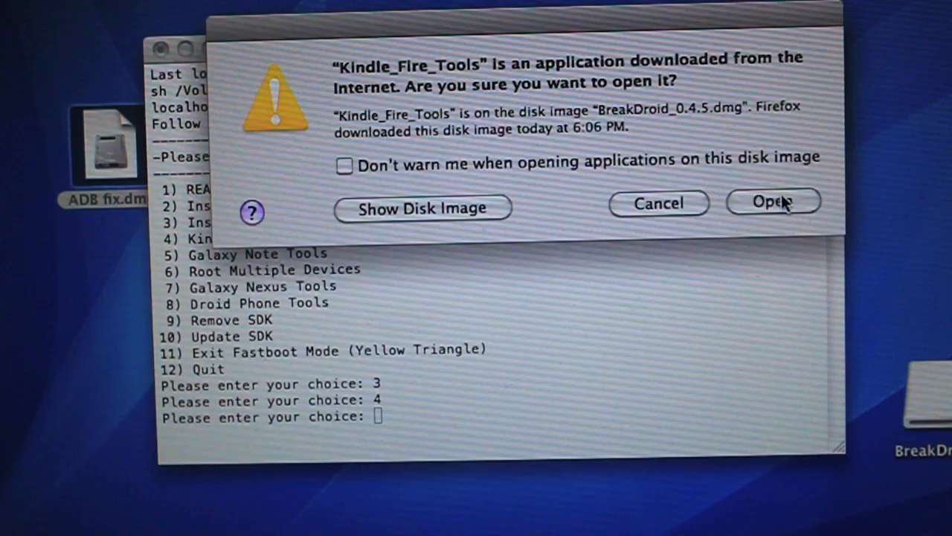
Allow the downloaded Kindle Tools to open past the Gatekeeper warning.
{"action": "left_click", "coordinate": [773, 202]}
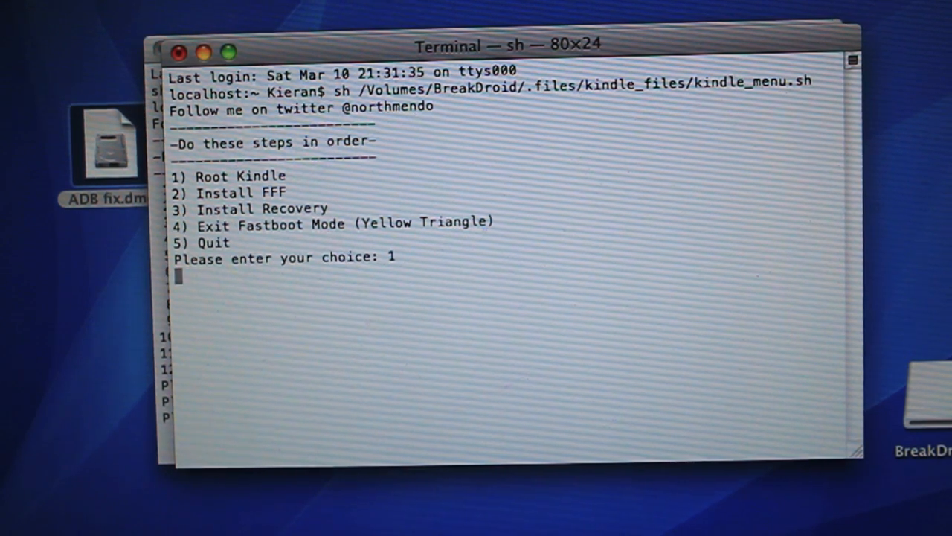
Run option 1 Root Kindle until Superuser.apk reports Success, then enter 2 for the FFF bootloader.
{"action": "key", "text": "Return"}
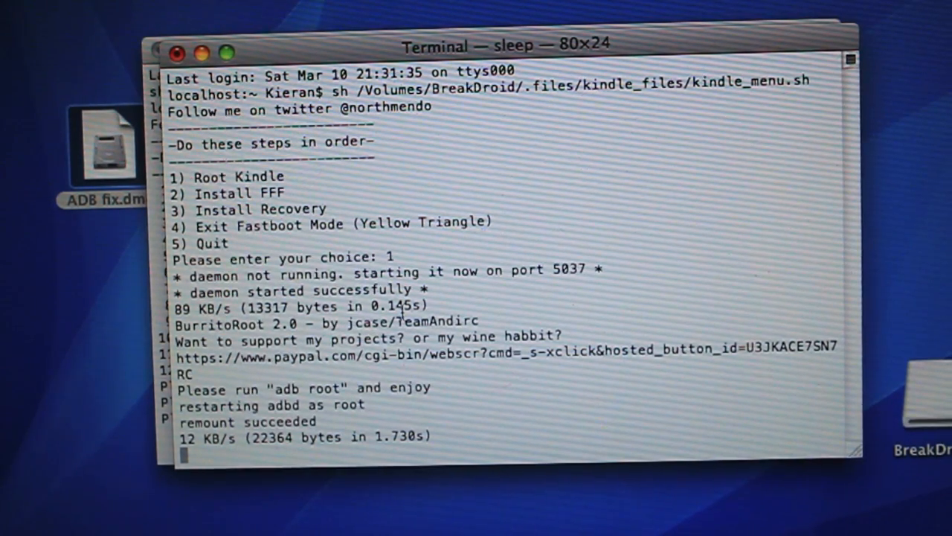
{"action": "scroll", "scroll_direction": "down", "scroll_amount": 3}
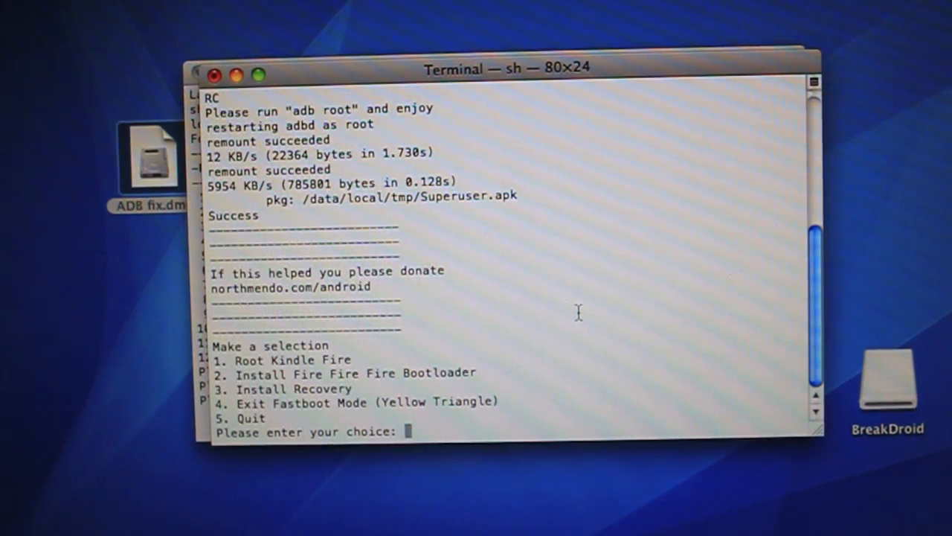
{"action": "type", "text": "2"}
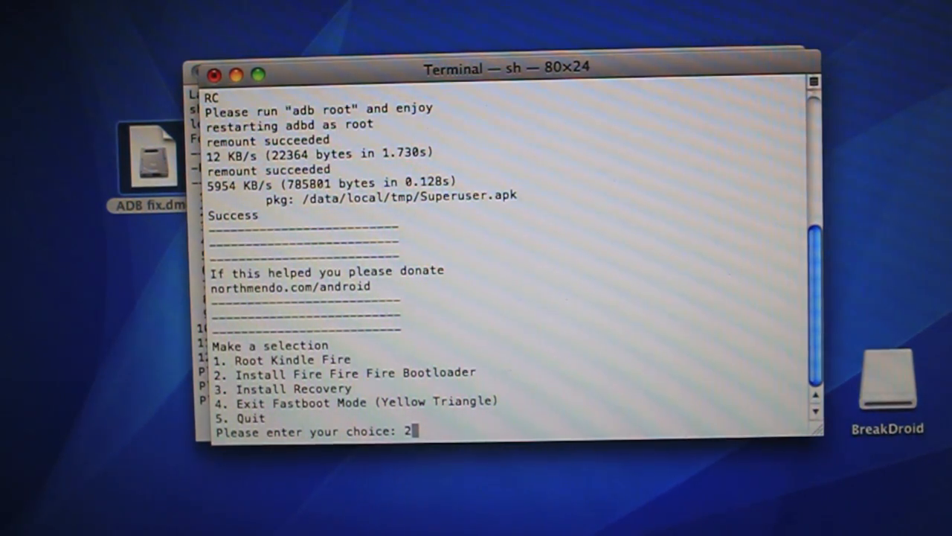
Install the FireFireFire bootloader (216164 bytes), disconnect the Kindle's USB mode, and start option 3 recovery install.
{"action": "key", "text": "Return"}
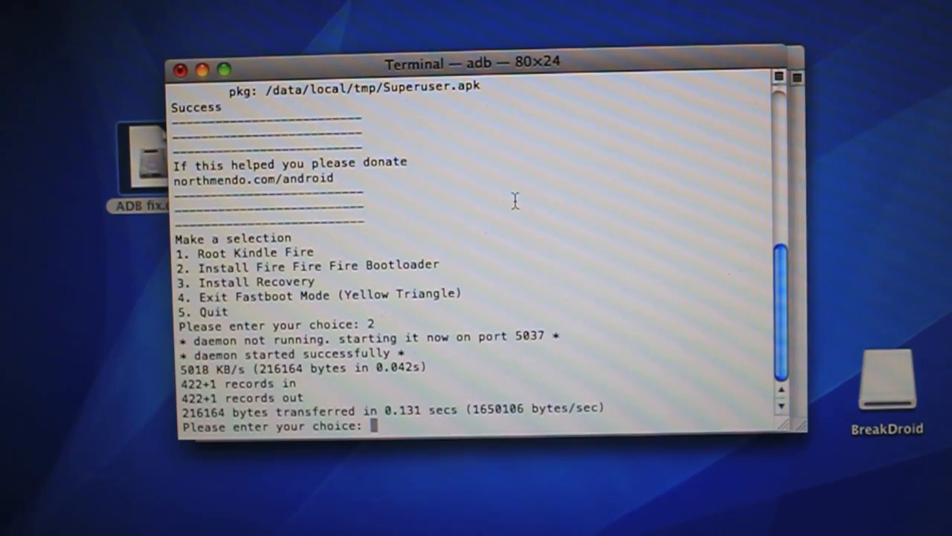
{"action": "mouse_move", "coordinate": [424, 331]}
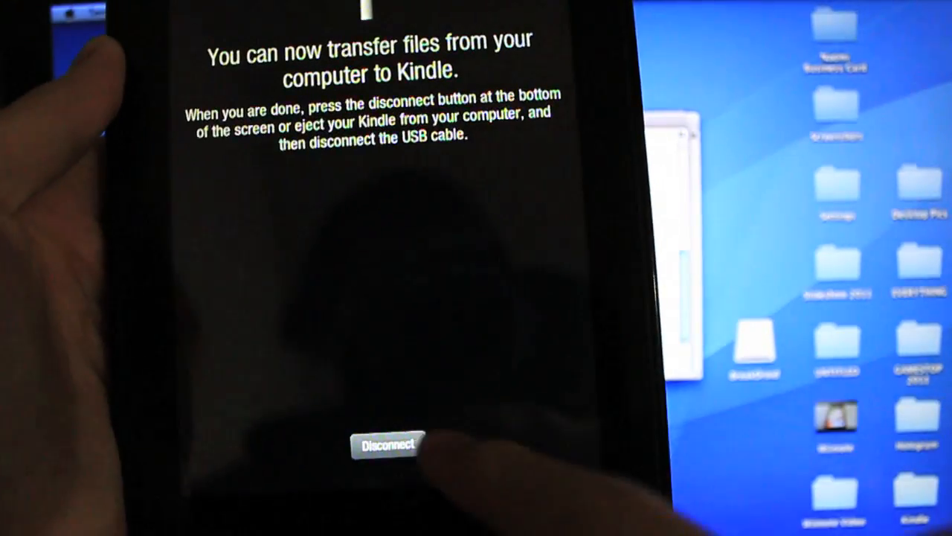
{"action": "left_click", "coordinate": [386, 446]}
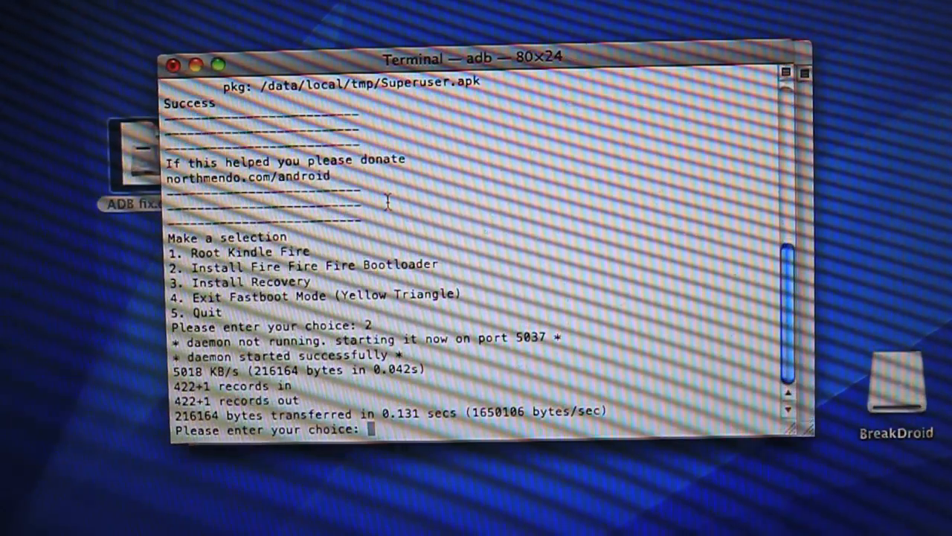
{"action": "type", "text": "3"}
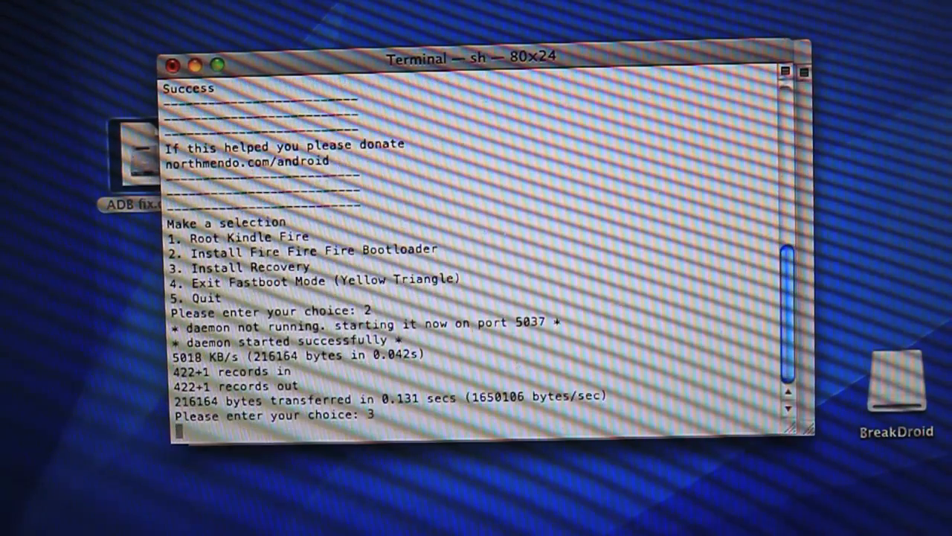
{"action": "key", "text": "Return"}
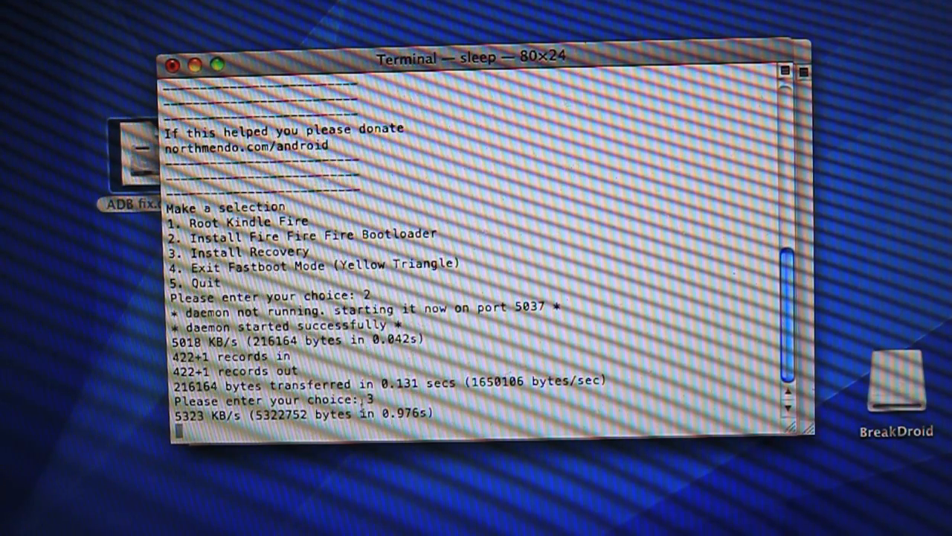